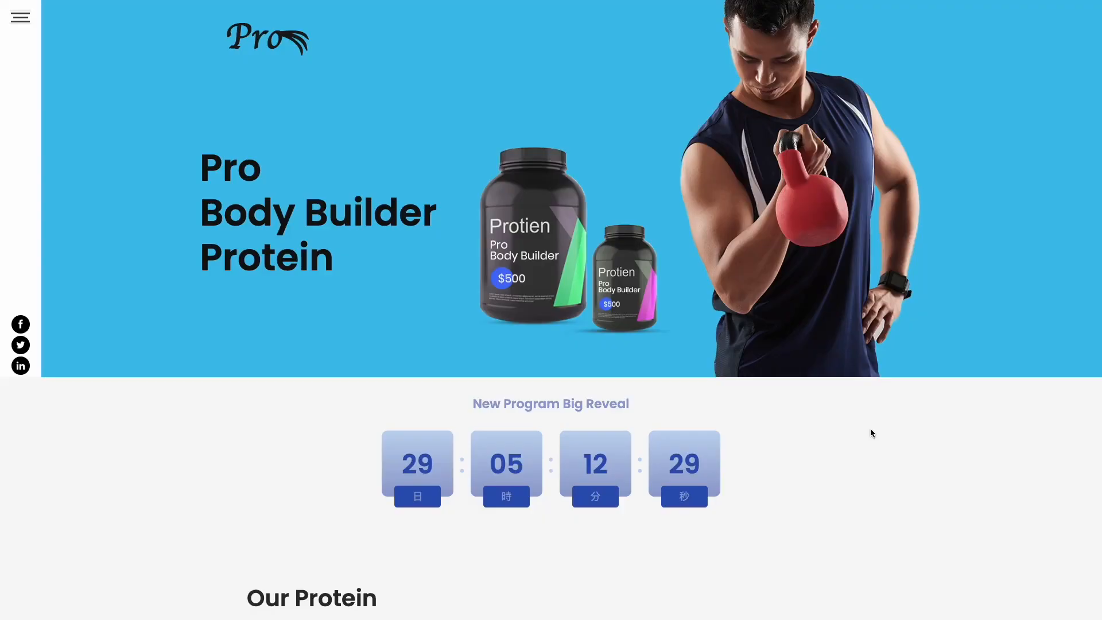
Browse the widget catalogue to Countdown and start a new 'My Countdown' widget in the editor
scroll("down", 3)
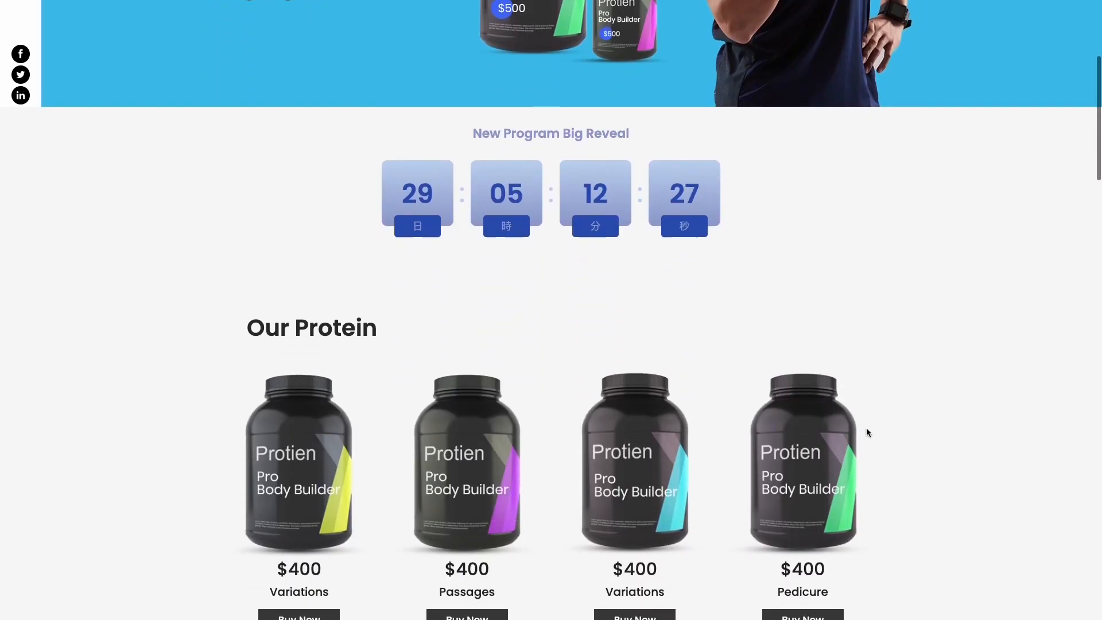
scroll("down", 3)
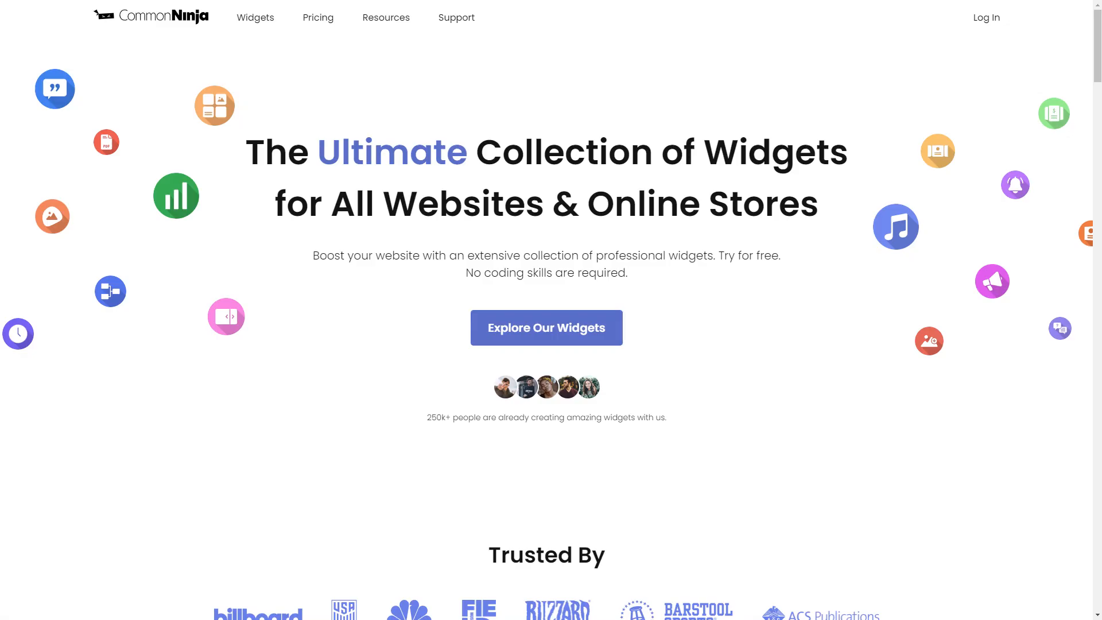
left_click(546, 327)
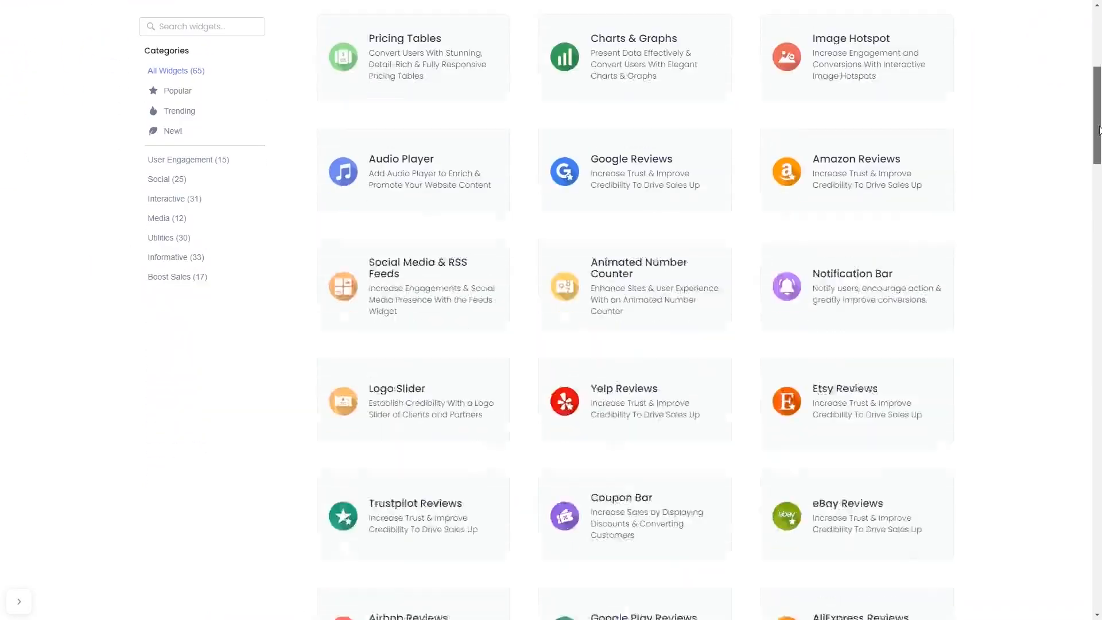
scroll("down", 3)
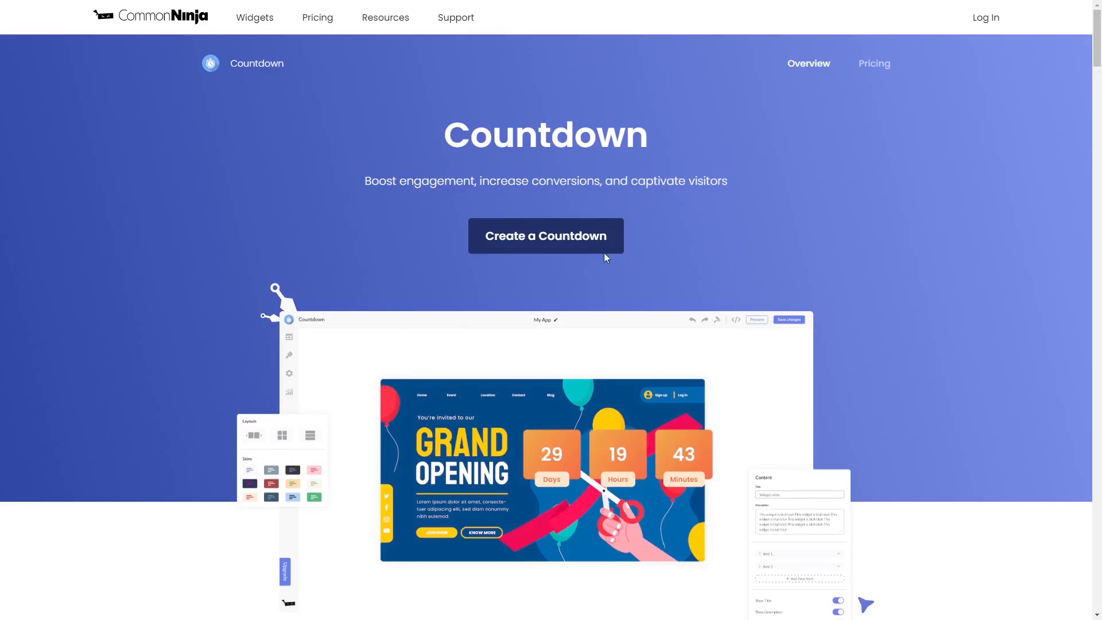
left_click(544, 235)
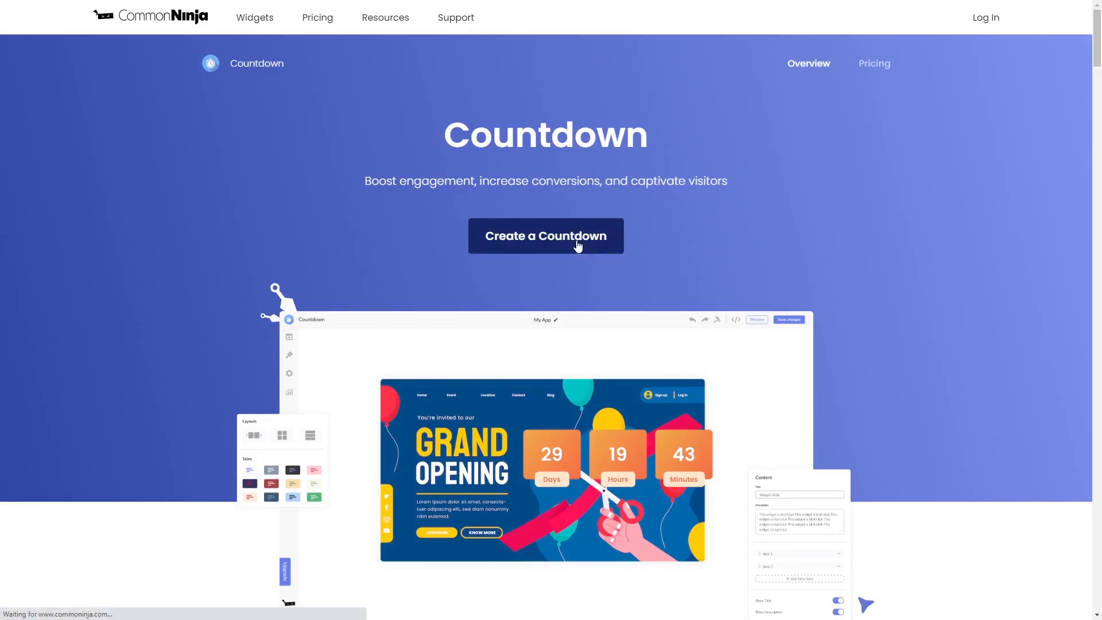
left_click(545, 235)
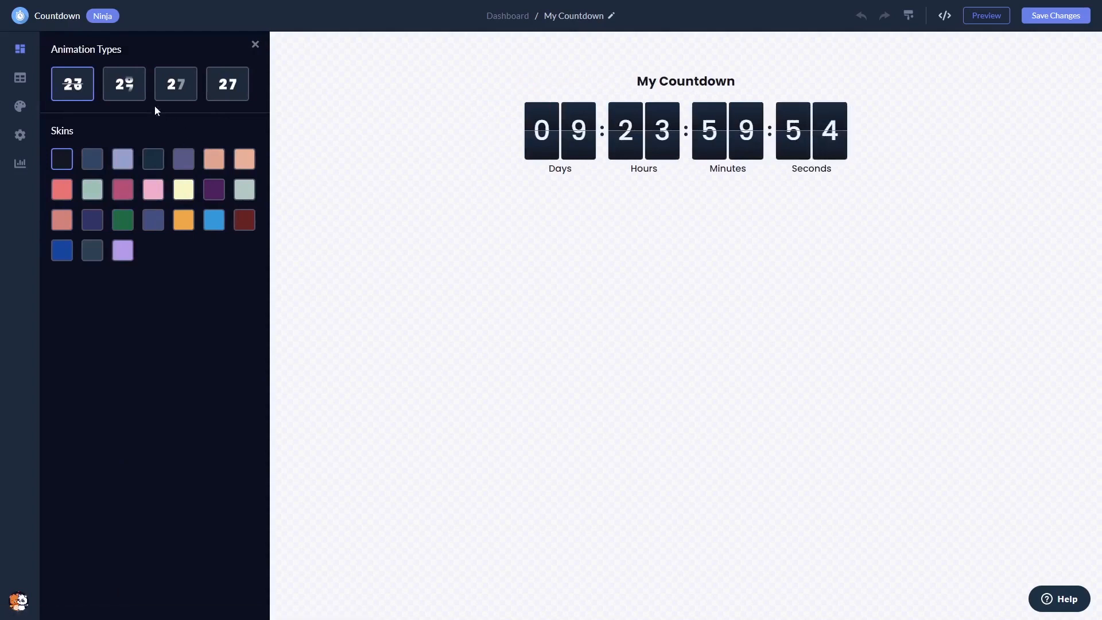
Choose the second flip animation, the horizontal labels-beside-digits layout and the green skin
left_click(124, 83)
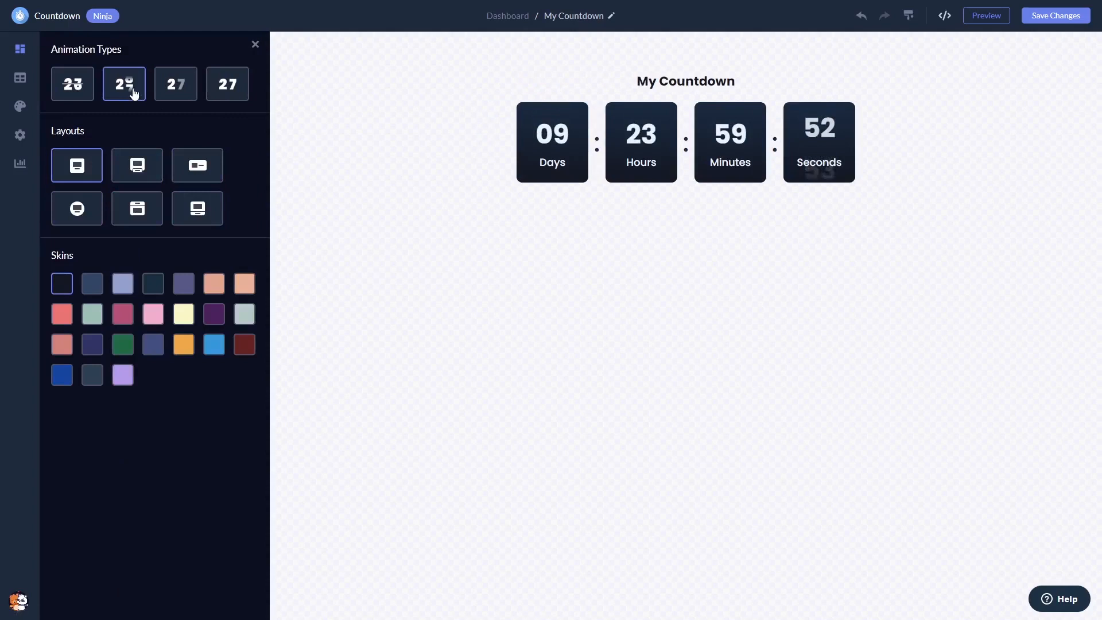
left_click(136, 165)
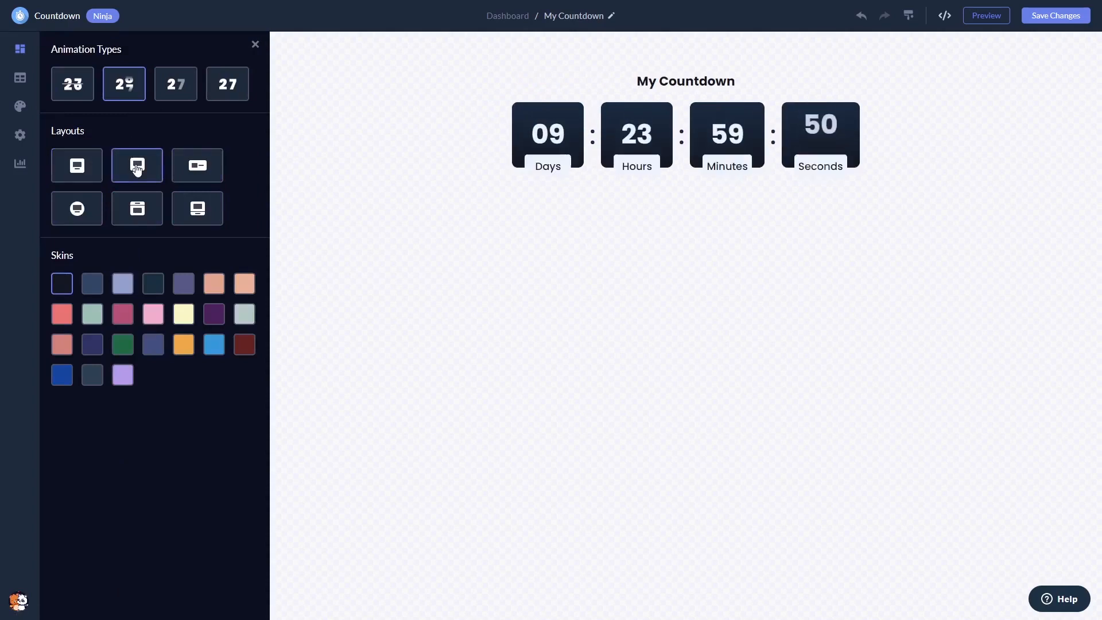
left_click(196, 165)
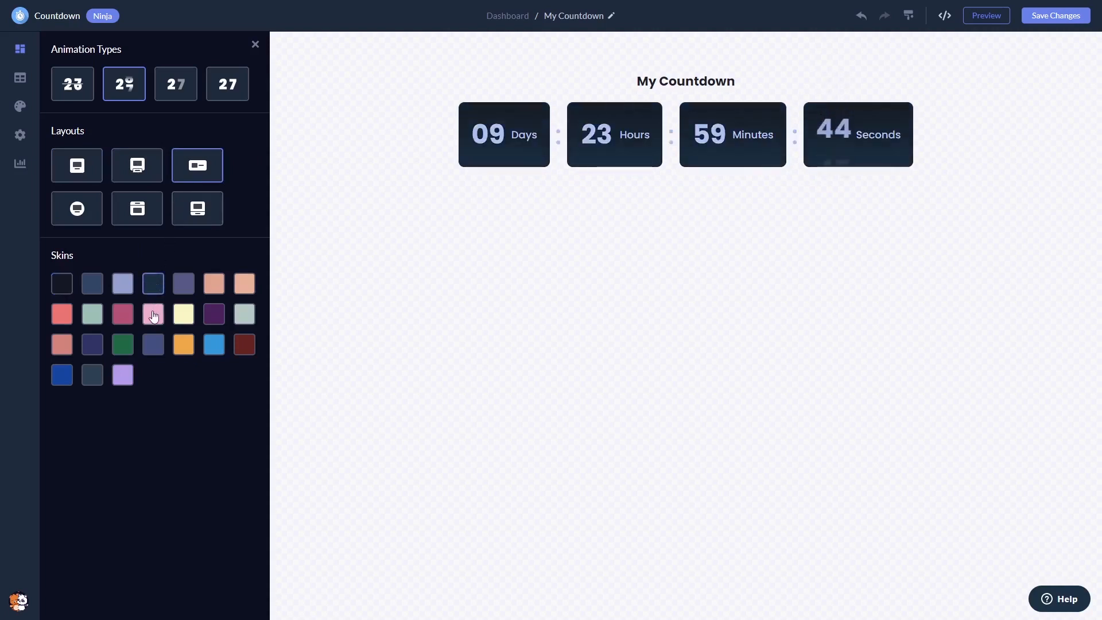
left_click(152, 313)
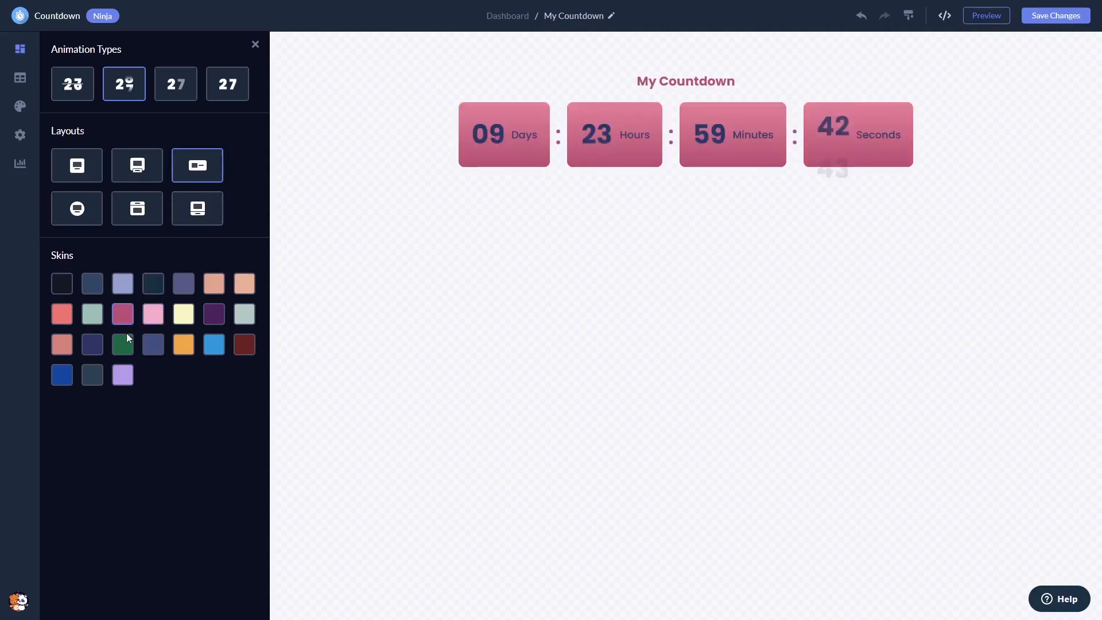
left_click(122, 344)
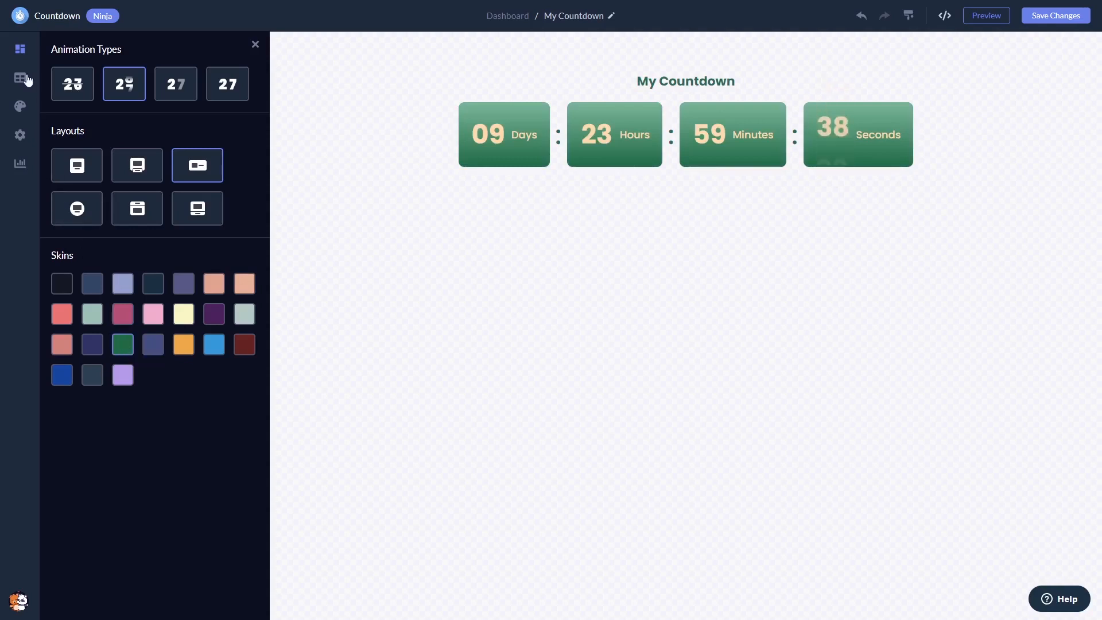
left_click(19, 77)
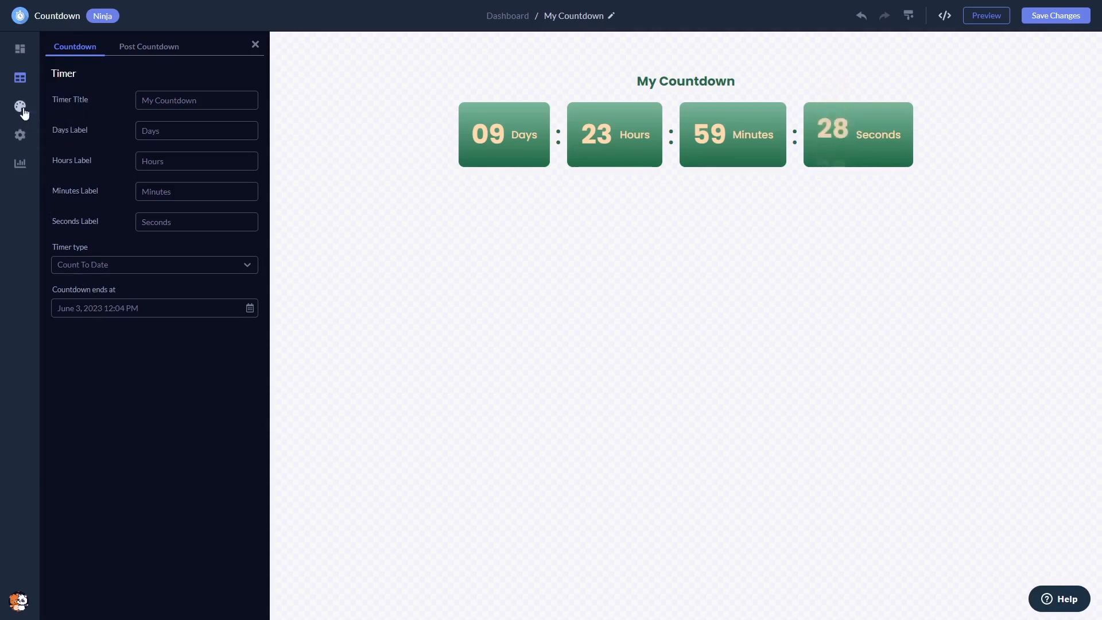
In Design, adjust Container and Digit Block border radius so the blocks are strongly rounded
left_click(19, 105)
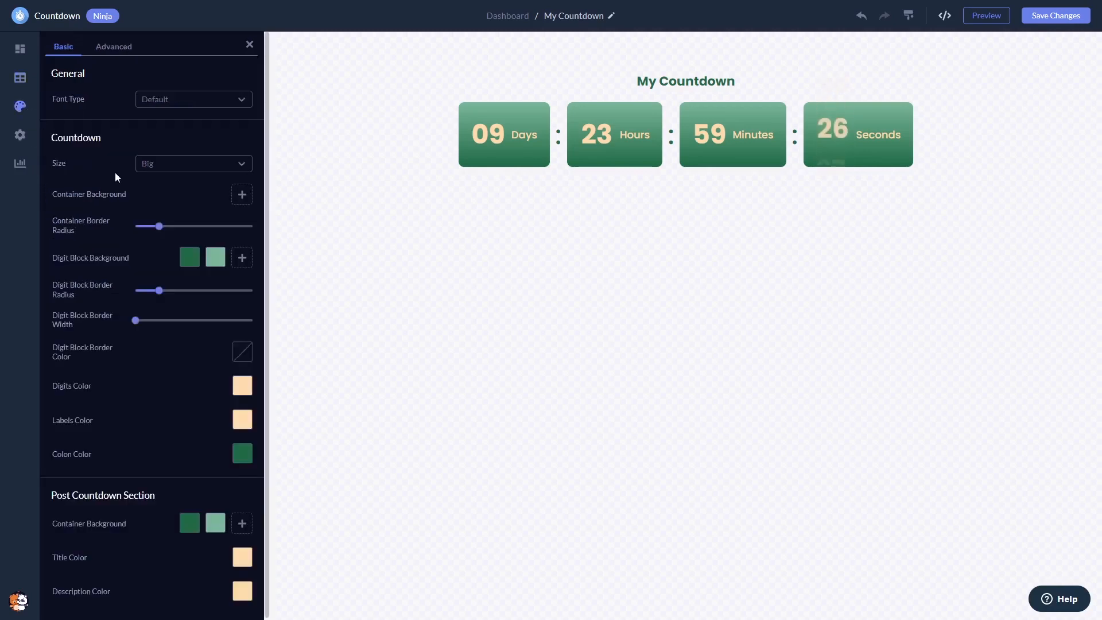
left_click_drag(158, 226, 185, 226)
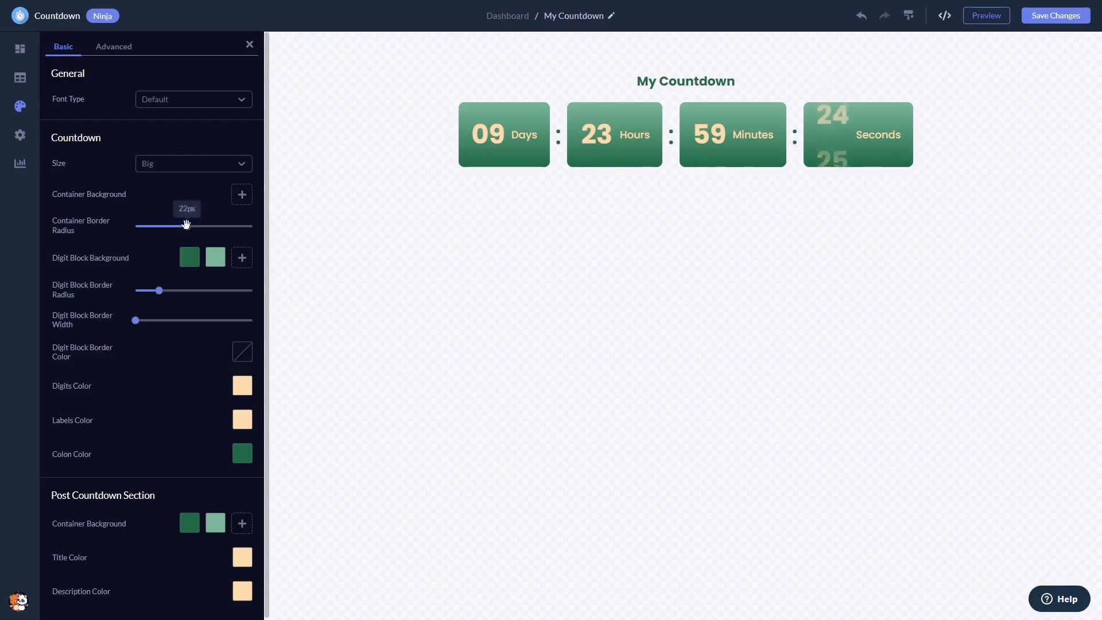
left_click_drag(186, 226, 145, 226)
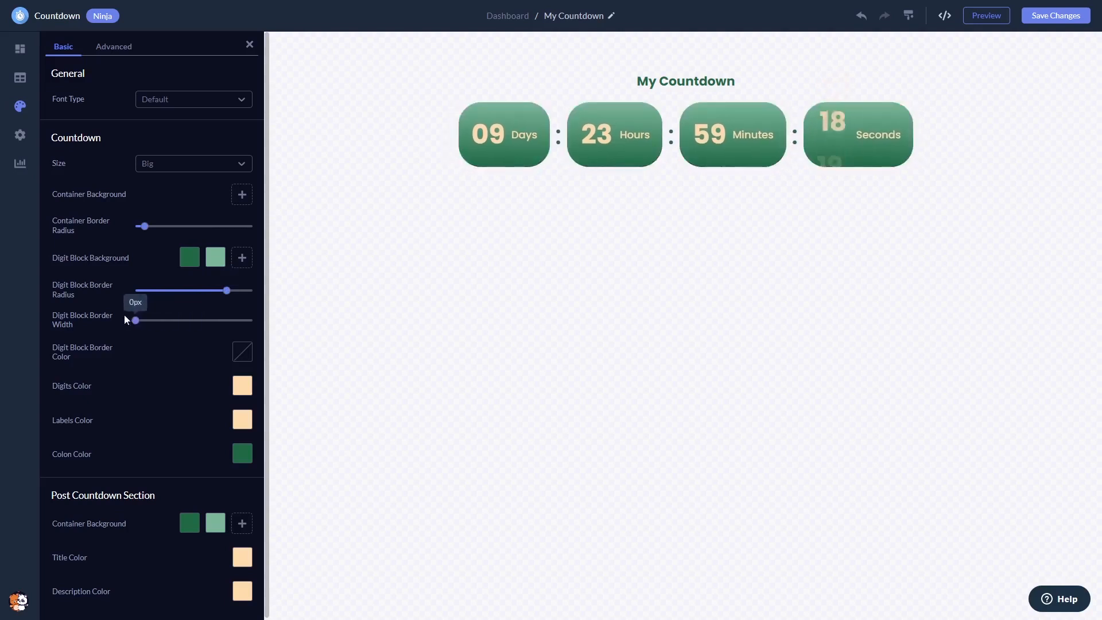
mouse_move(30, 247)
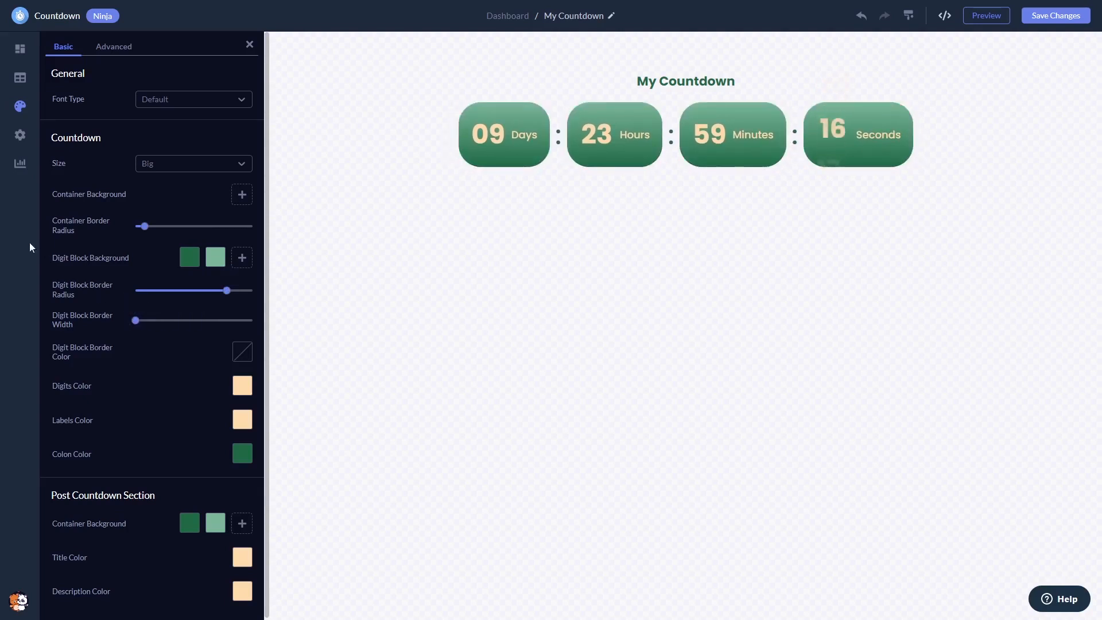
left_click(19, 135)
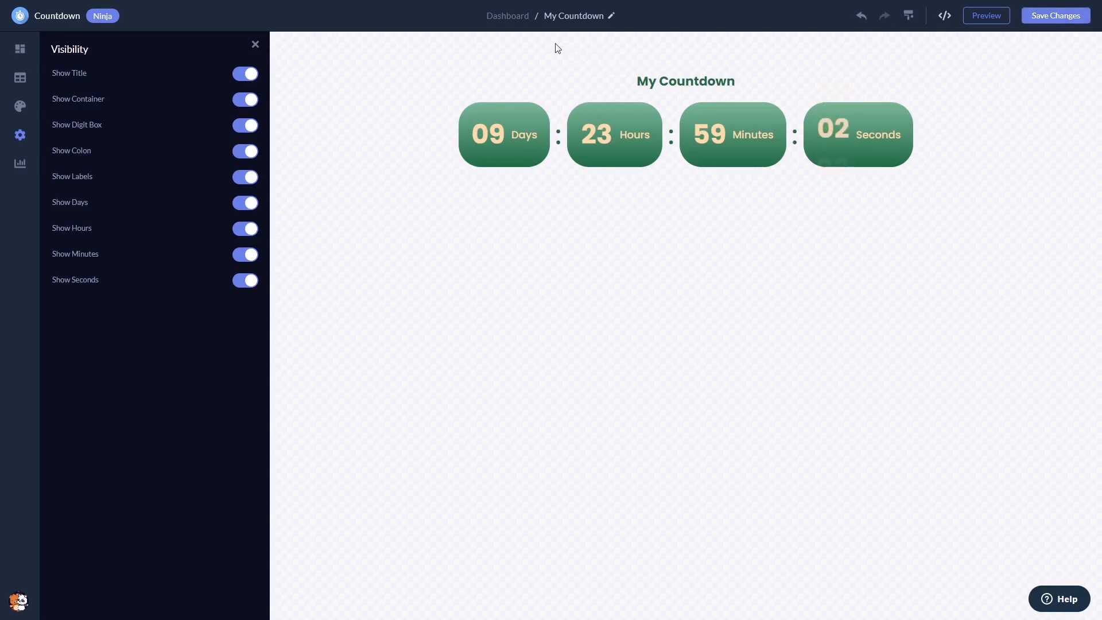
mouse_move(506, 15)
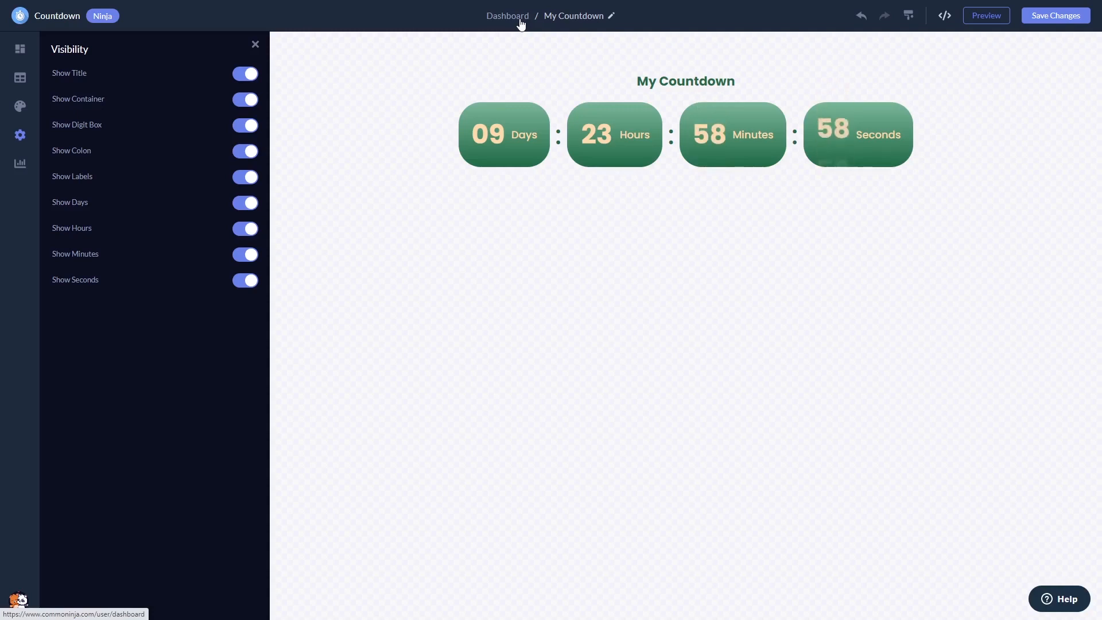
Return from the editor to the project's Widgets dashboard via the breadcrumb
left_click(506, 15)
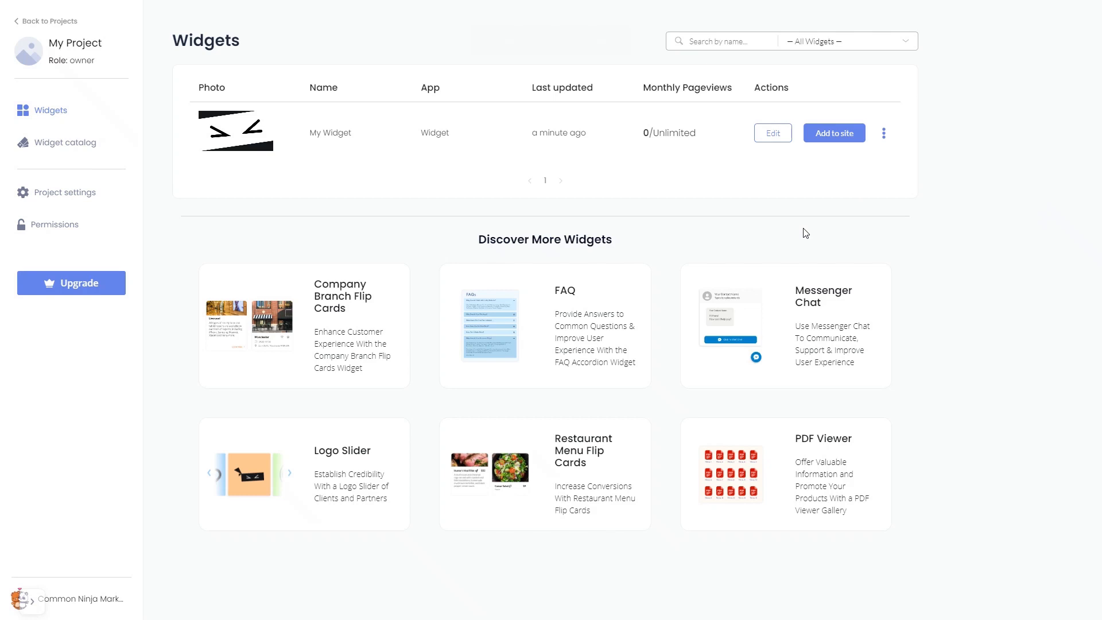
mouse_move(835, 150)
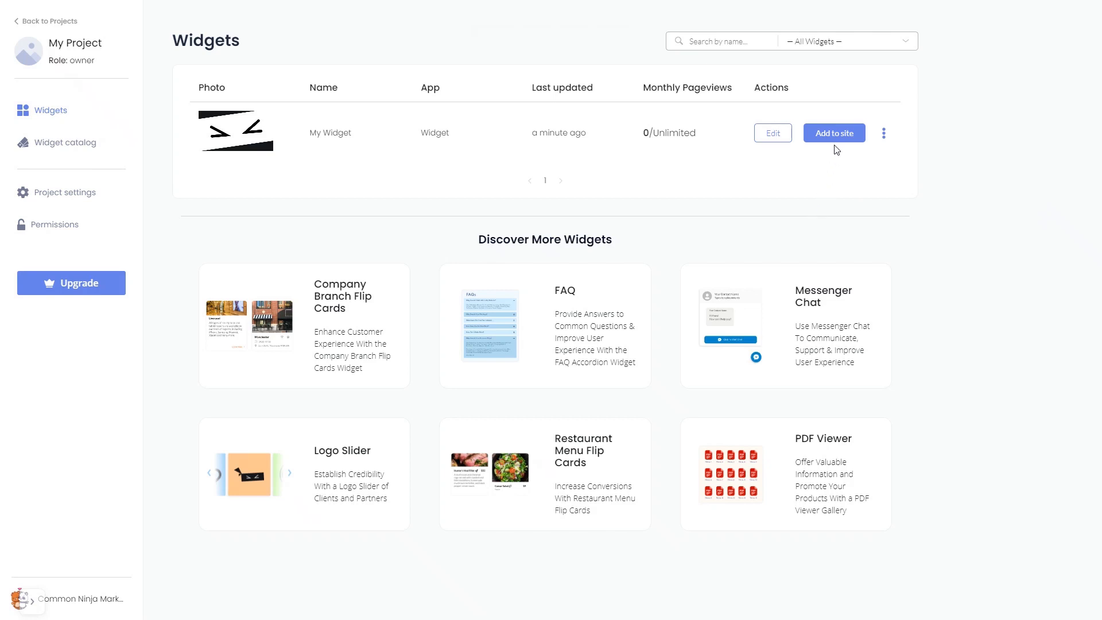
Use Add to site to copy the widget's installation code, then close the code window
left_click(833, 133)
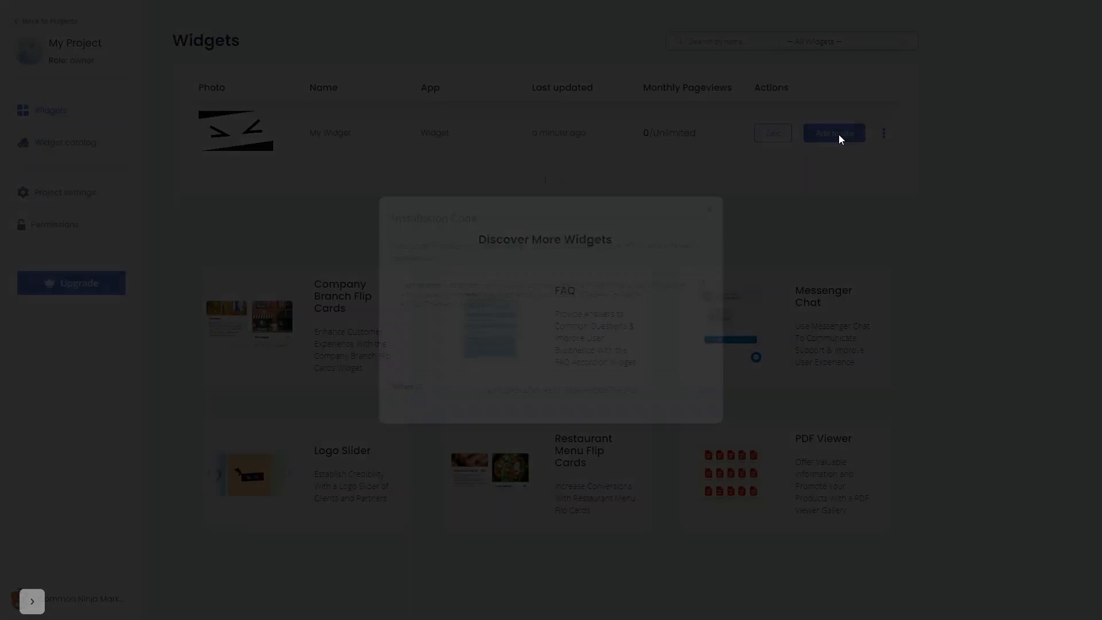
left_click(833, 133)
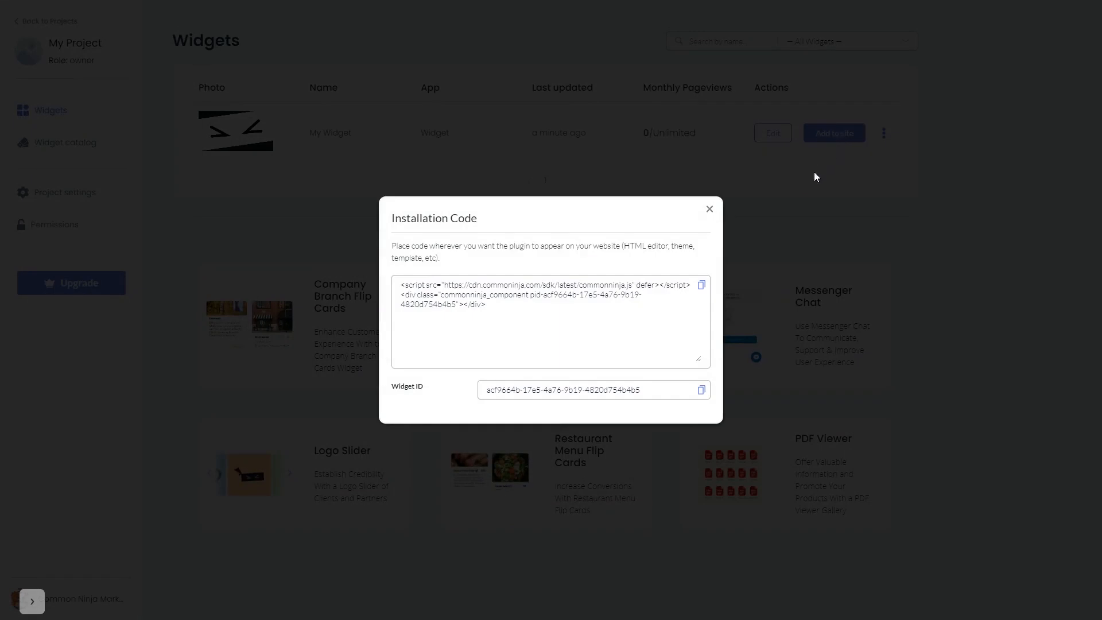
mouse_move(701, 284)
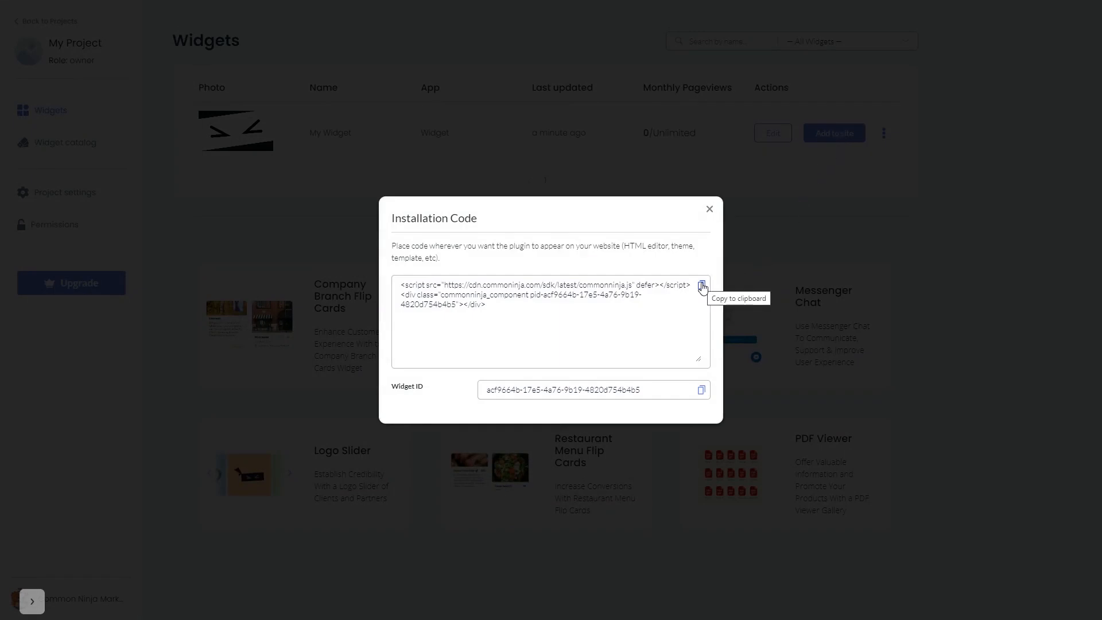
left_click(701, 286)
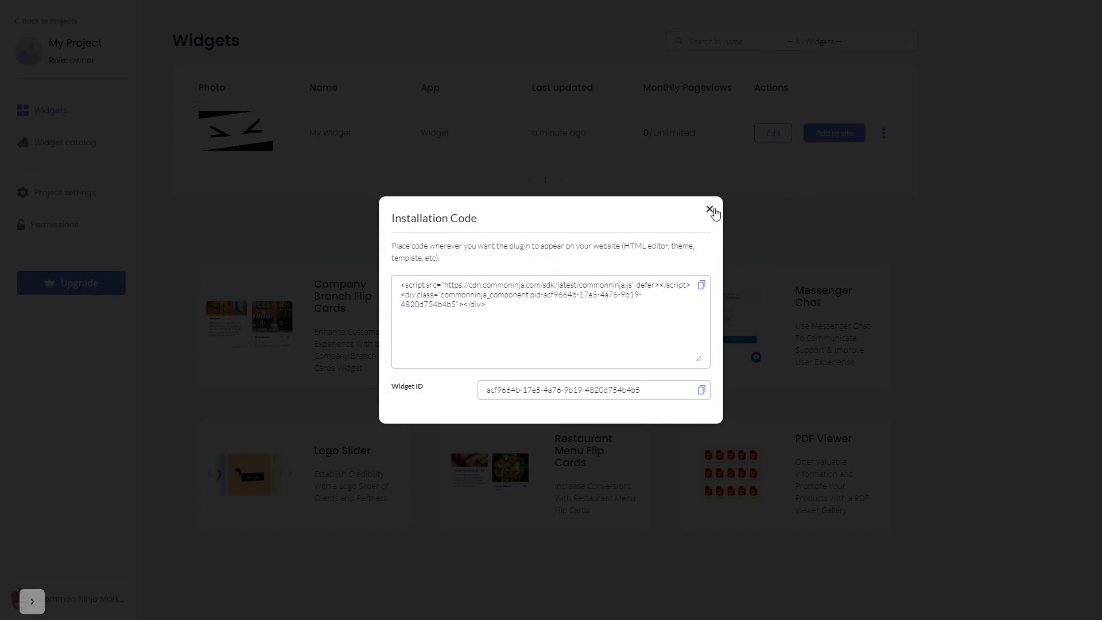
left_click(710, 211)
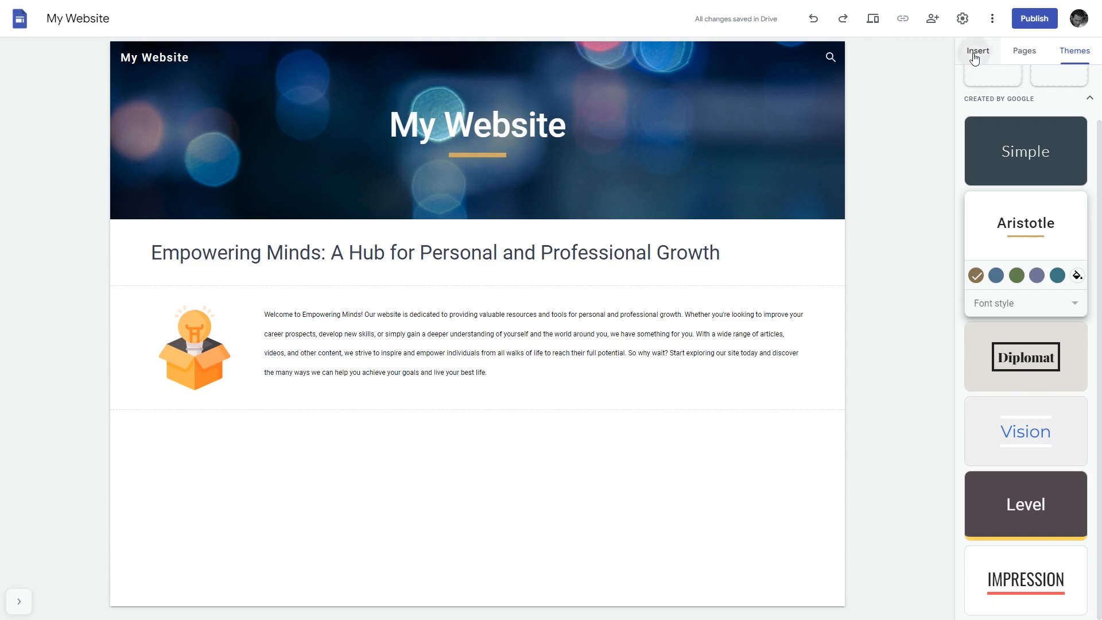
Embed the Common Ninja script as HTML embed code in the My Website page and insert it
left_click(977, 50)
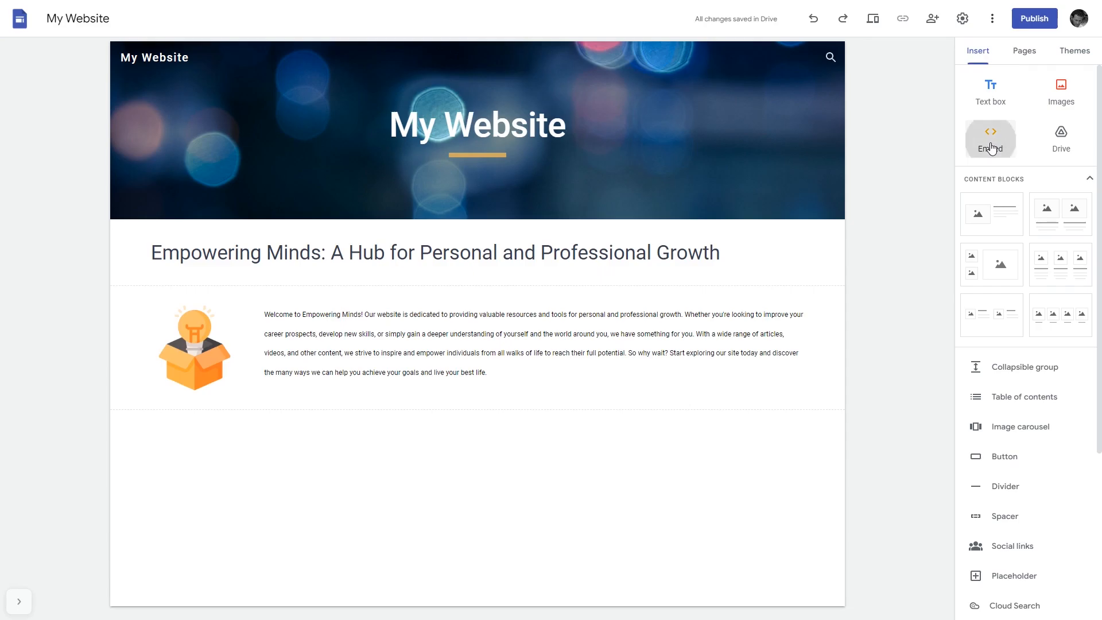
left_click(989, 136)
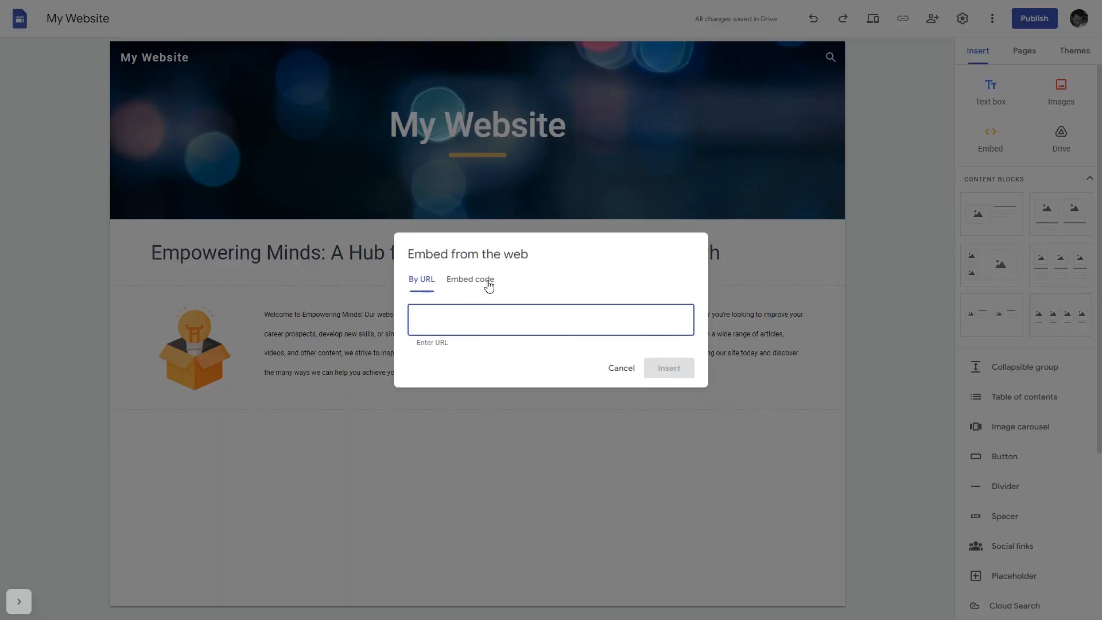
left_click(469, 279)
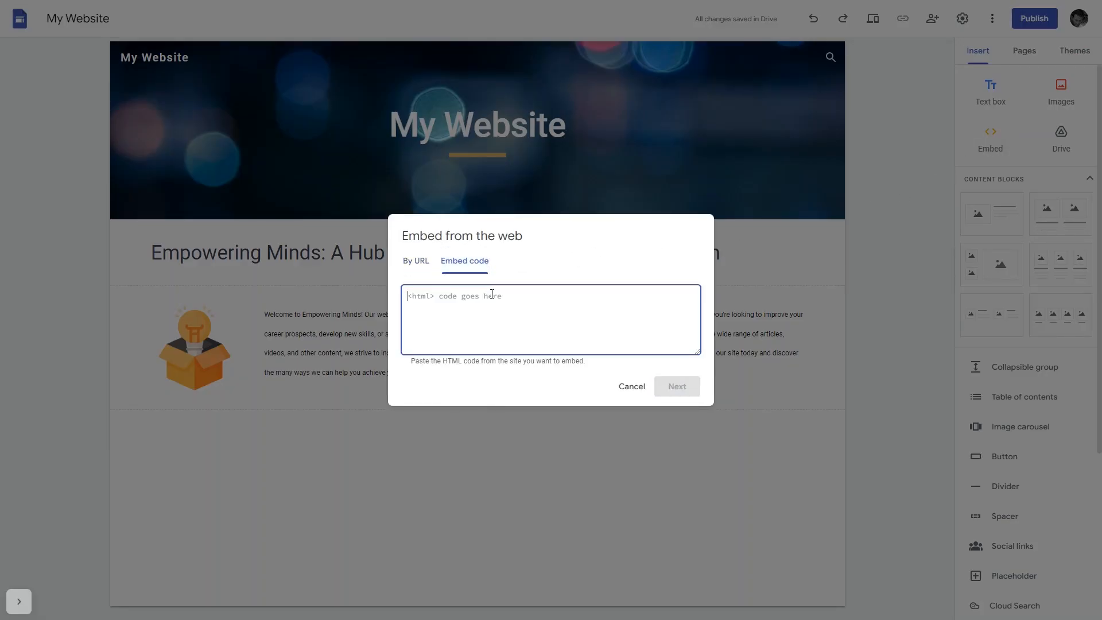
type("<script src=\"https://cdn.commonninja.com/sdk/latest/commonninja.js\" defer></script> <div class=\"commonninja_component pid-d9d064df-95e2-48b3-b2d0-8980c2cb5bf6\"></div>")
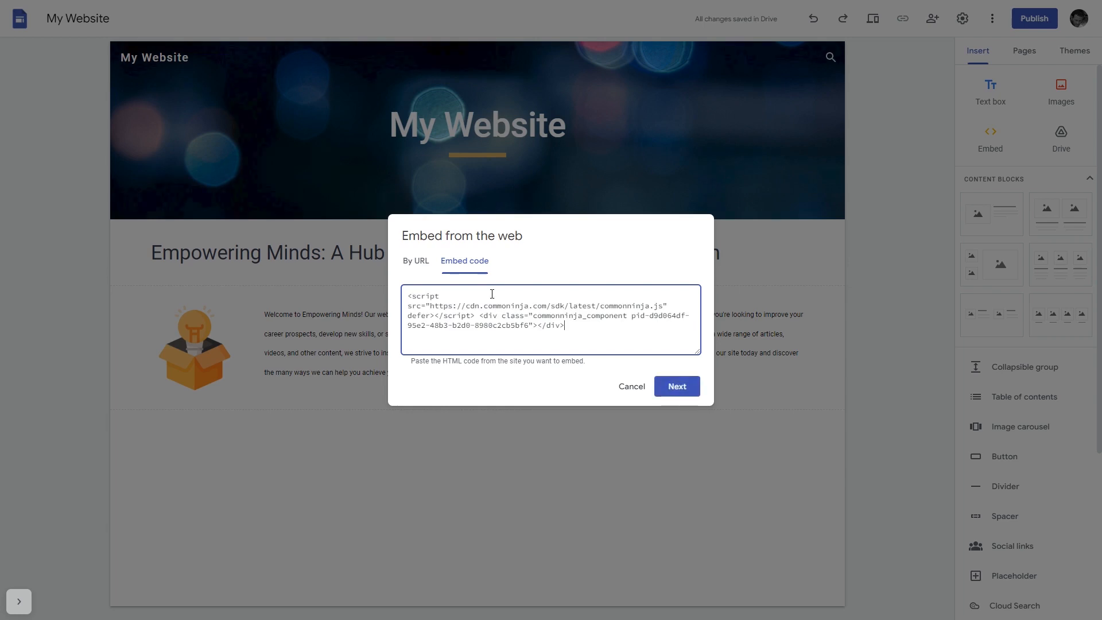
mouse_move(675, 387)
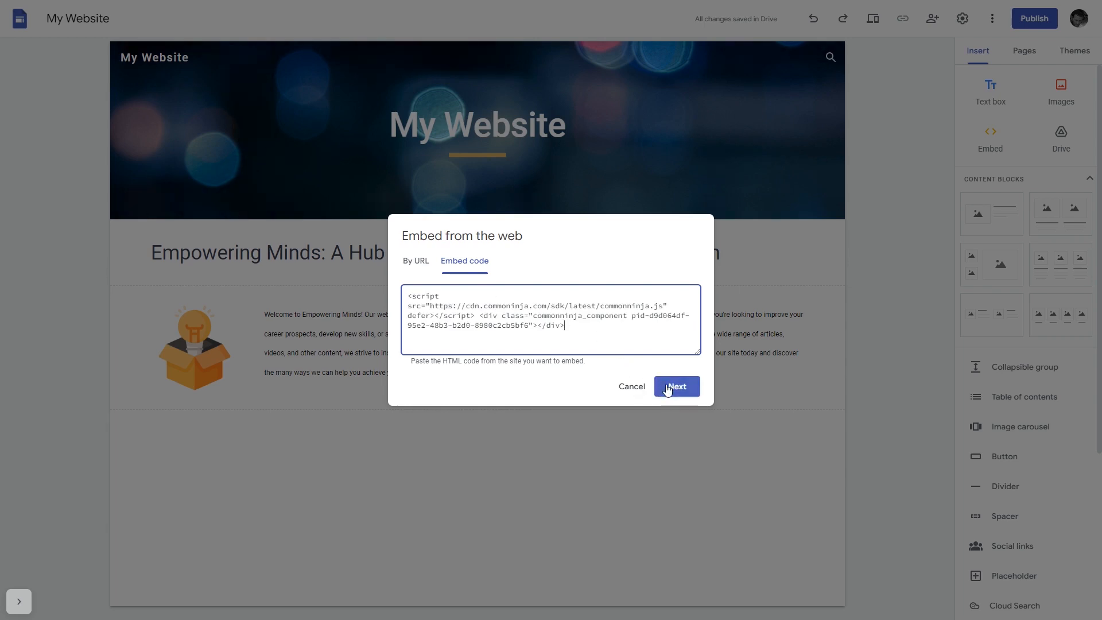
left_click(675, 386)
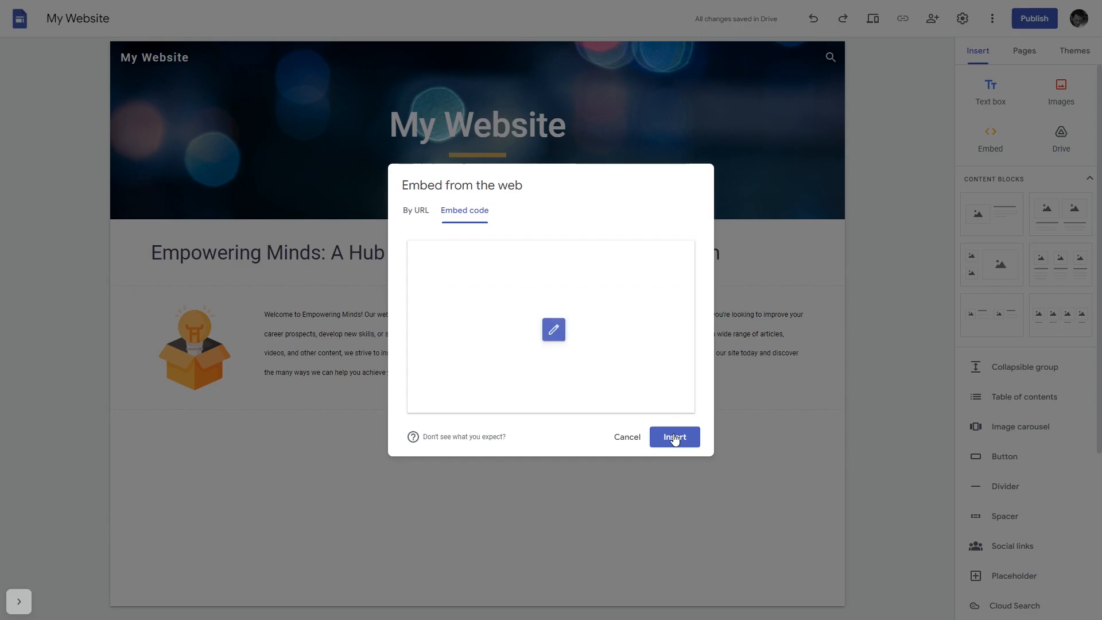
left_click(672, 436)
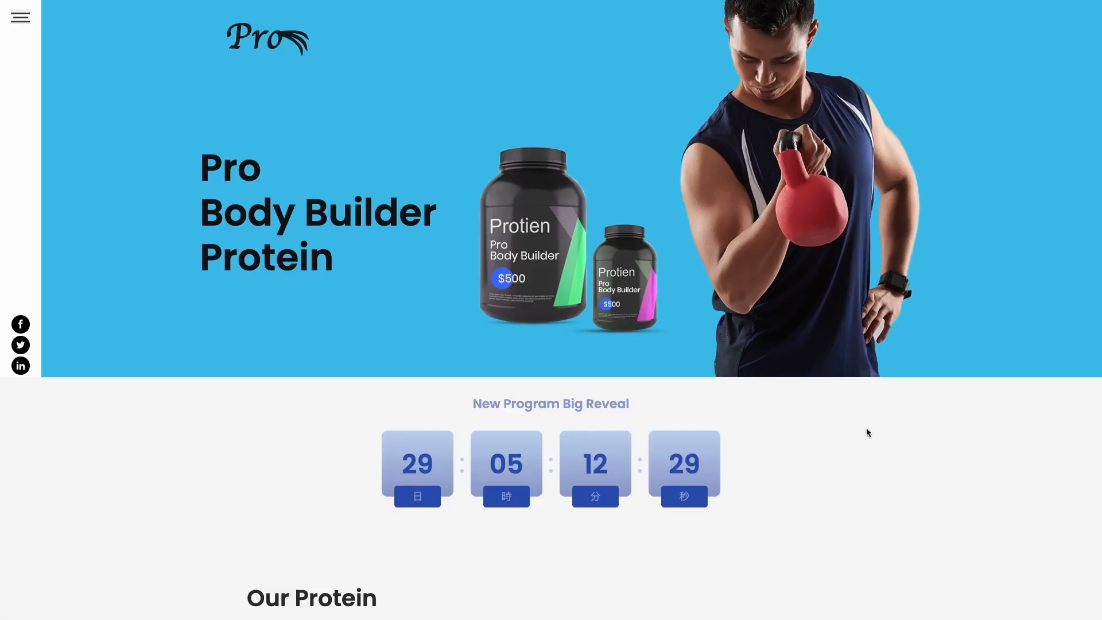
scroll("down", 3)
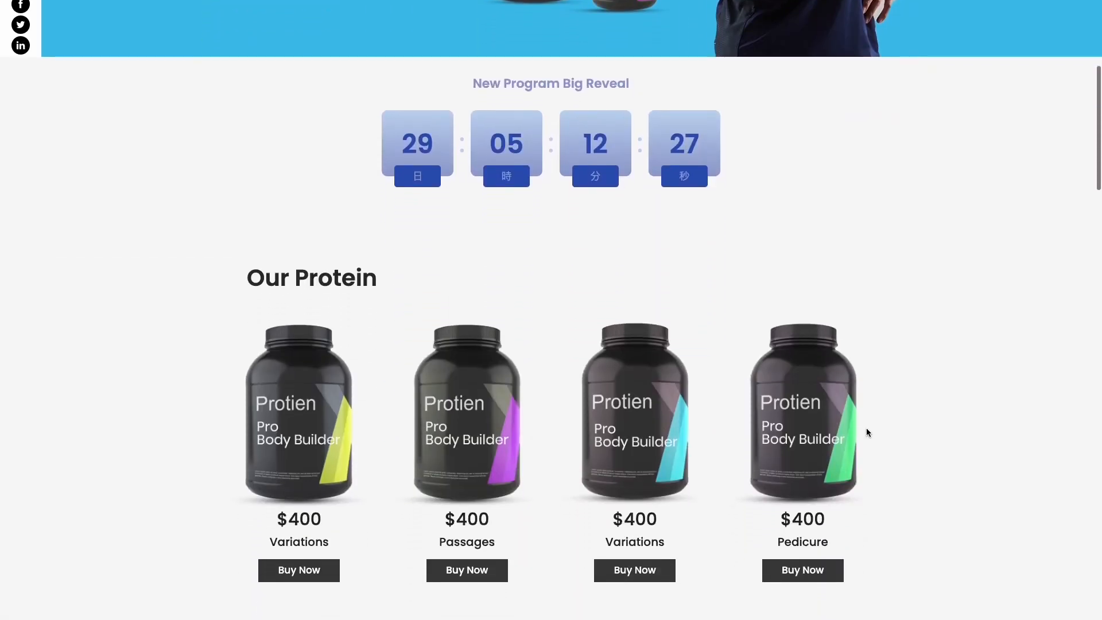